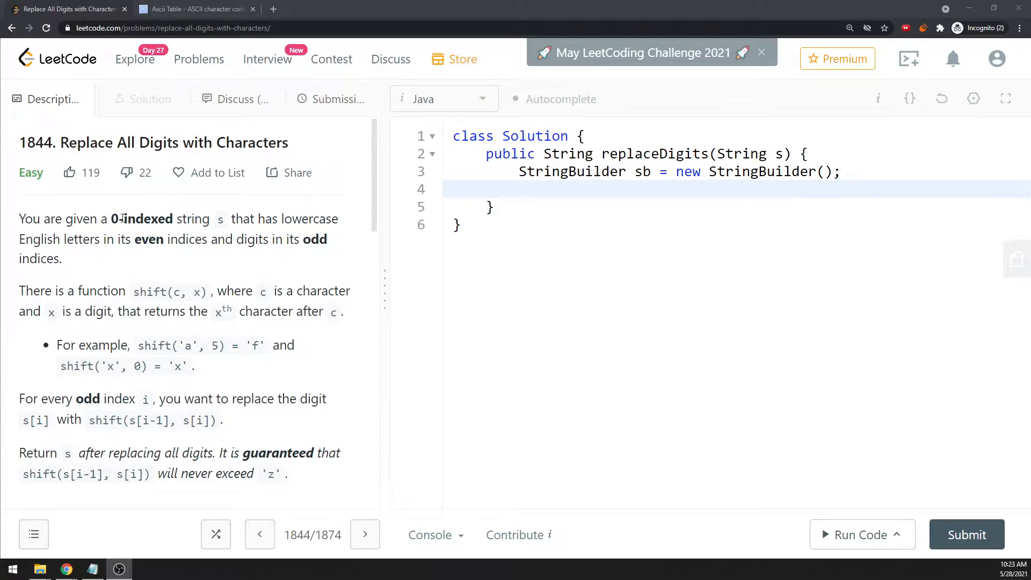
pyautogui.moveTo(192, 286)
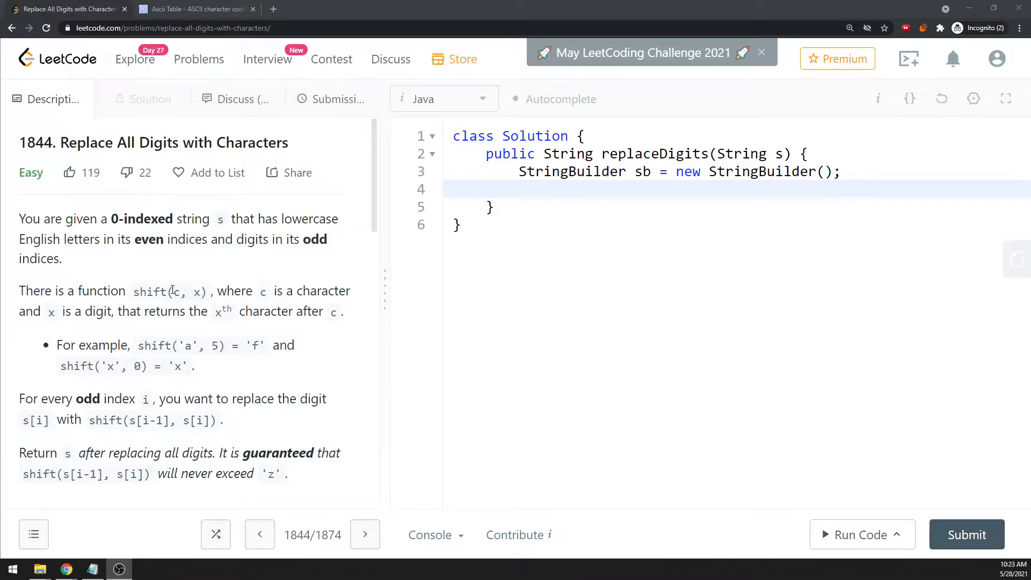
# Review the problem description and Example 1's input before coding
pyautogui.doubleClick(176, 291)
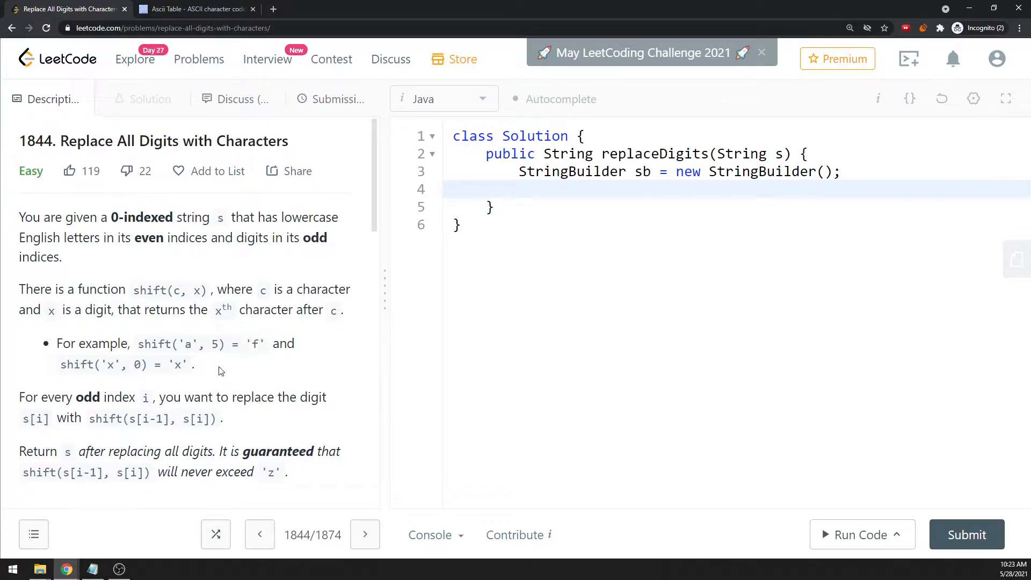
pyautogui.scroll(-3)
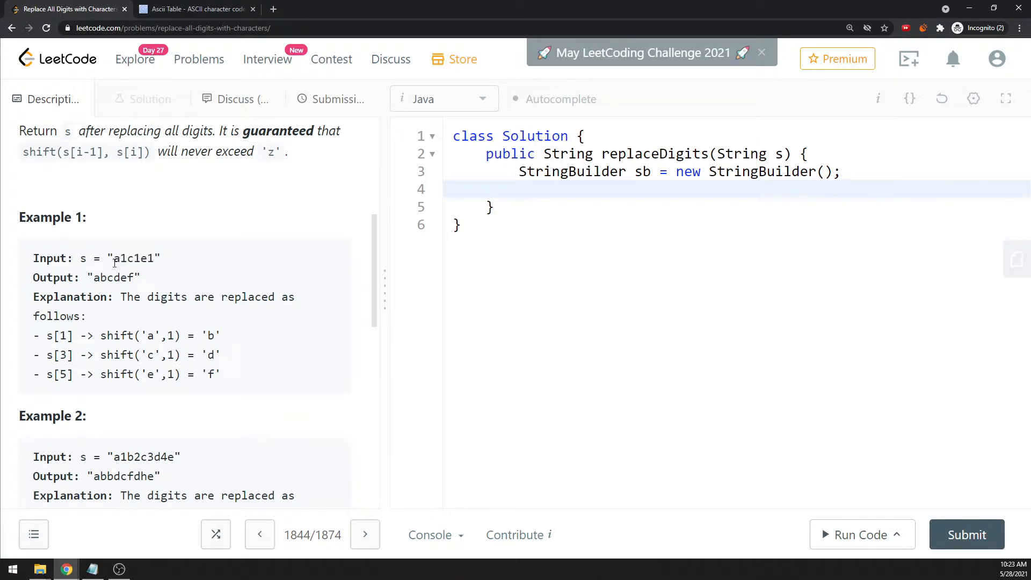
pyautogui.doubleClick(131, 258)
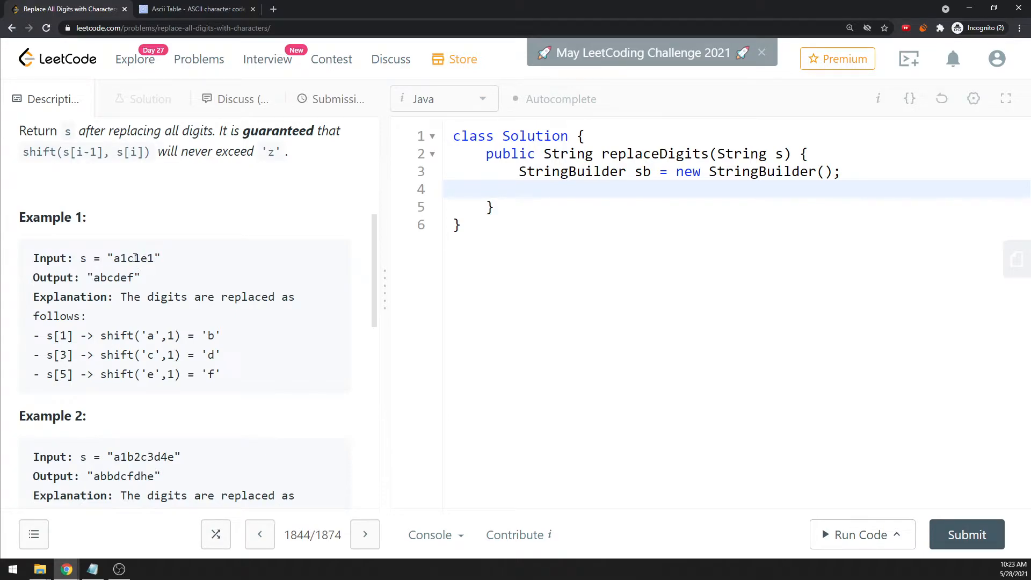
pyautogui.doubleClick(133, 258)
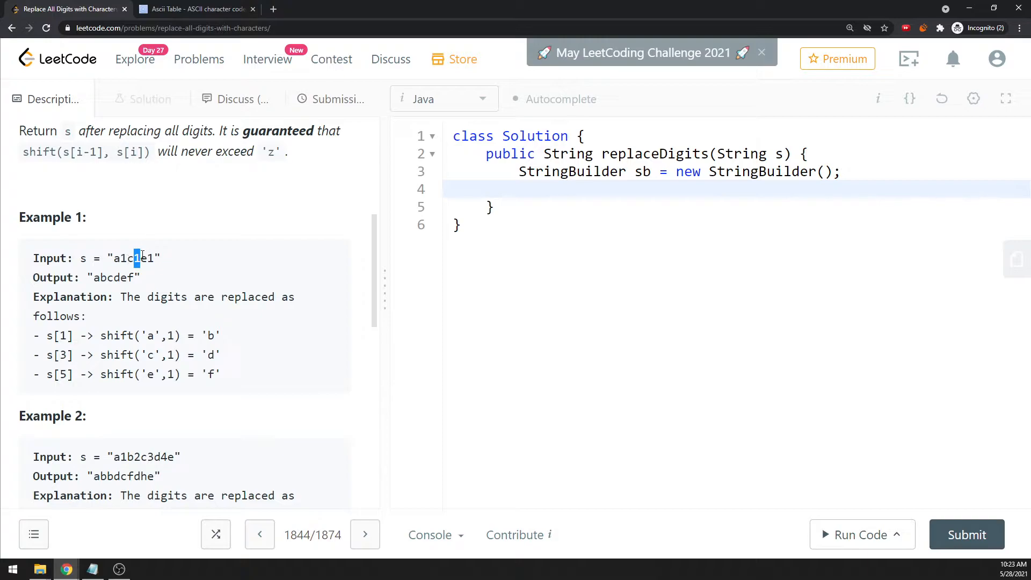
pyautogui.scroll(-3)
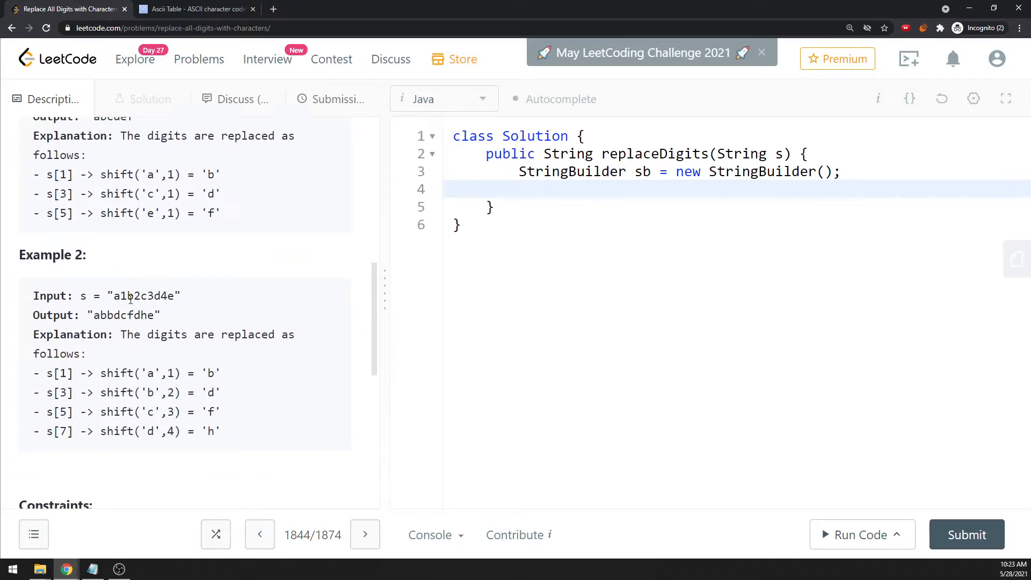
pyautogui.doubleClick(135, 295)
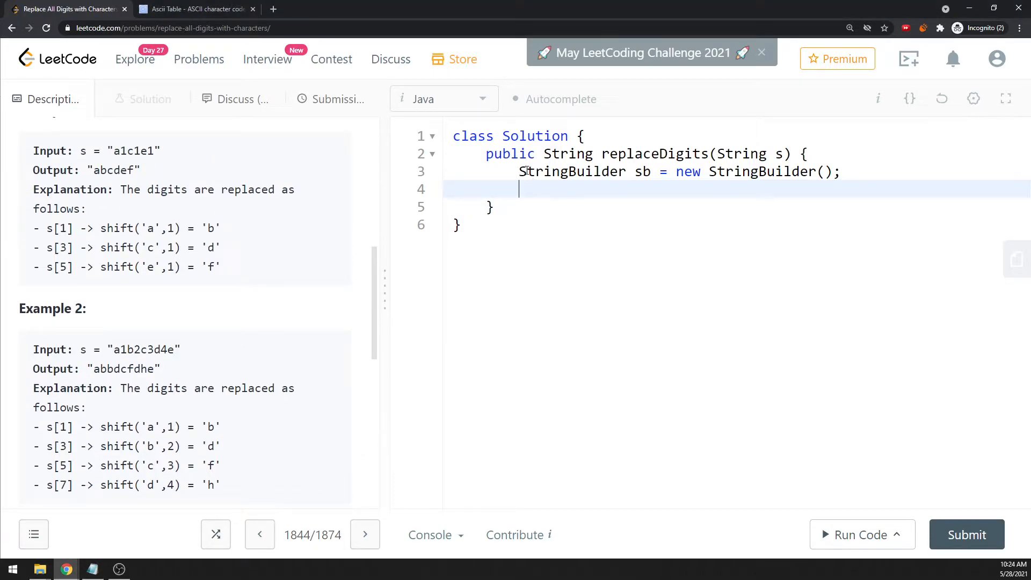
# Write a for loop reading char c = s.charAt(i) and appending it to sb, then begin an if
pyautogui.write('for')
pyautogui.write('char c =')
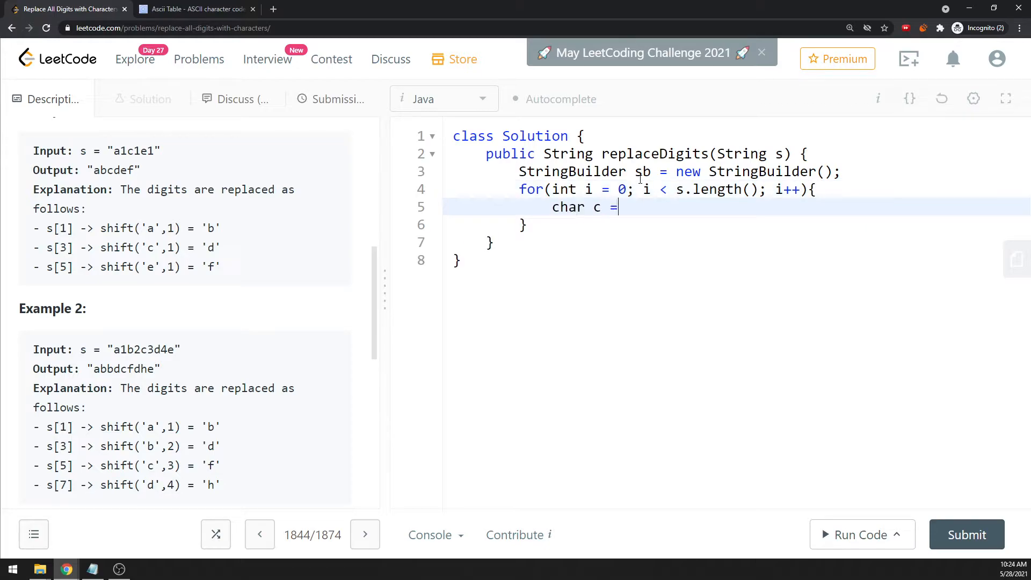
pyautogui.write('s.charAt')
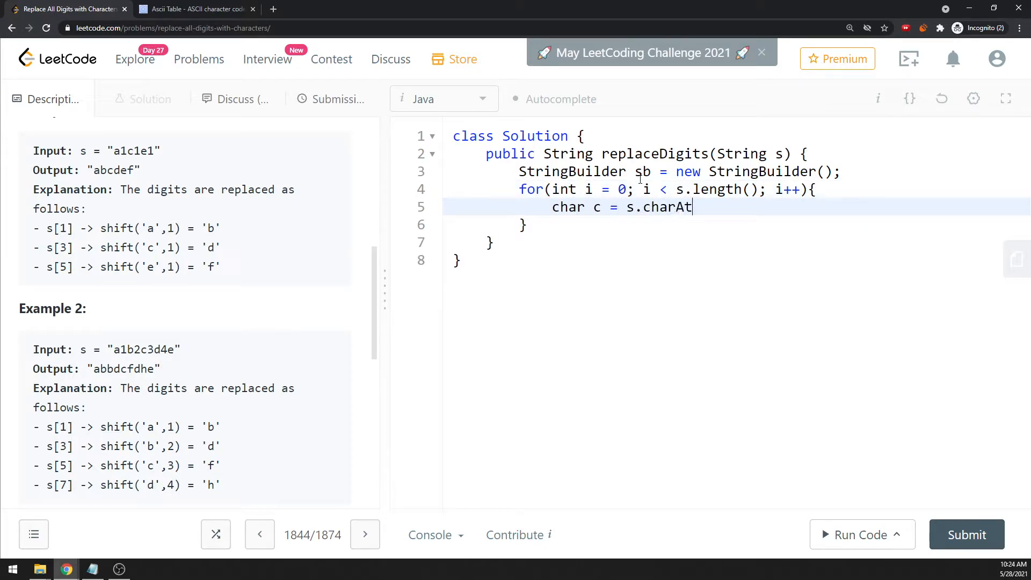
pyautogui.write('(i);')
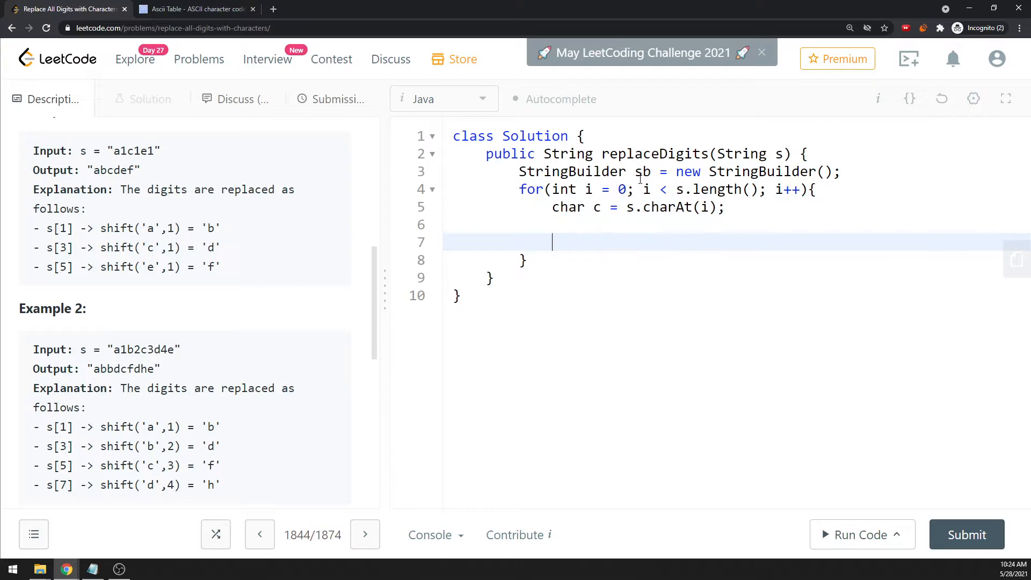
pyautogui.write('sb.append')
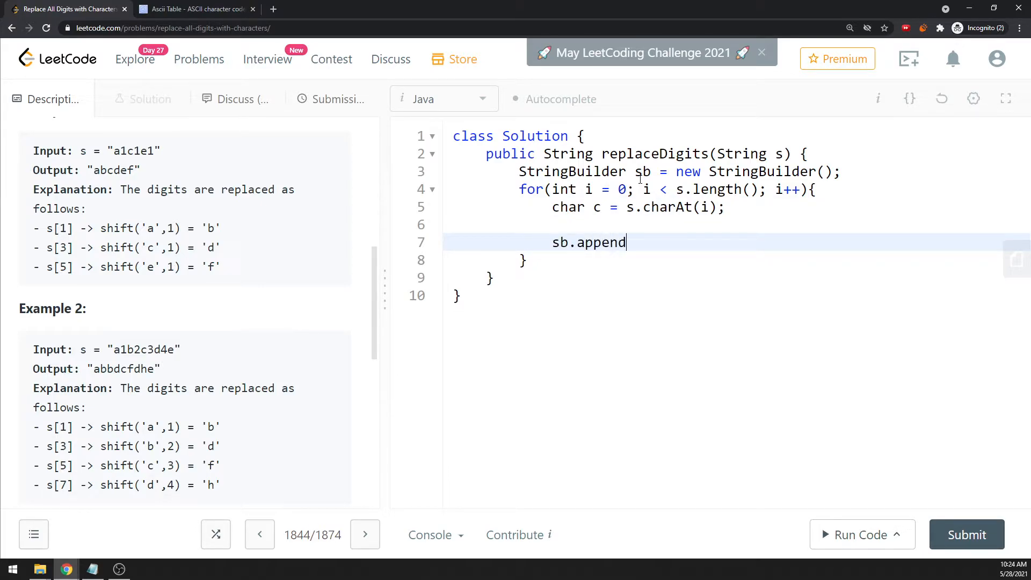
pyautogui.write('(c);')
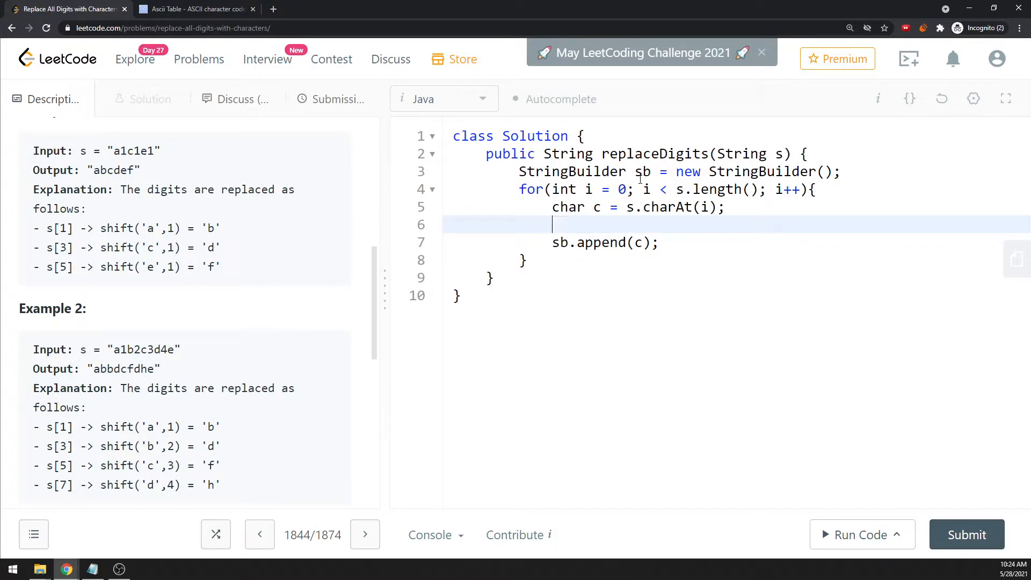
pyautogui.write('if(')
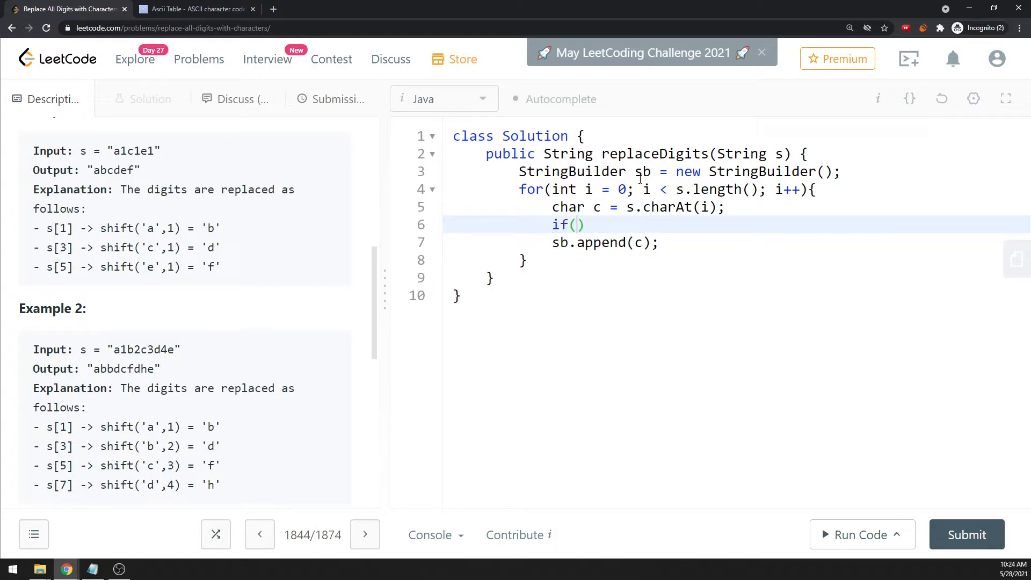
# Write the condition c <= '9' && c >= '1' && i - 1 >= 0 opening an empty block
pyautogui.write('c <')
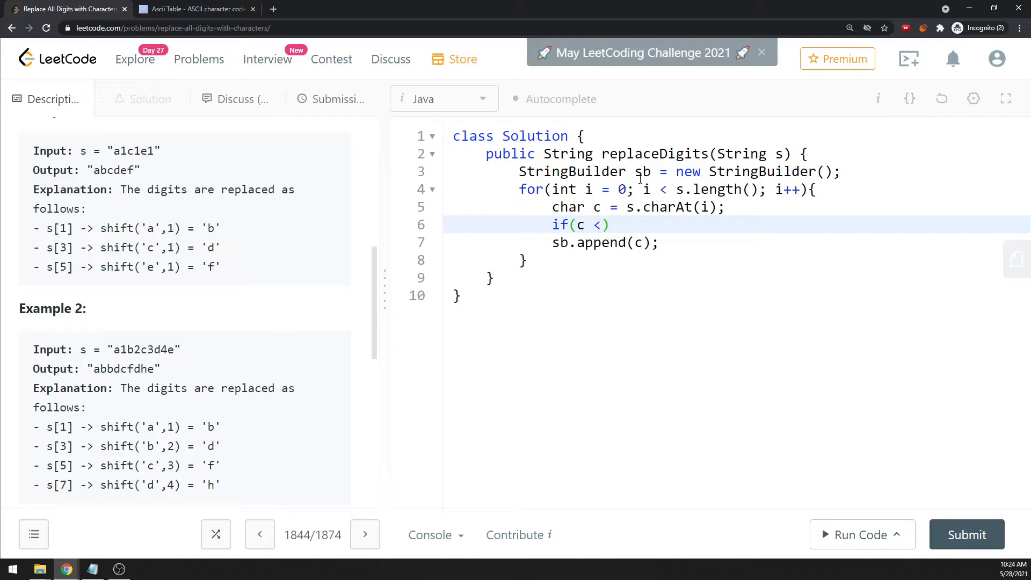
pyautogui.write("= '9'")
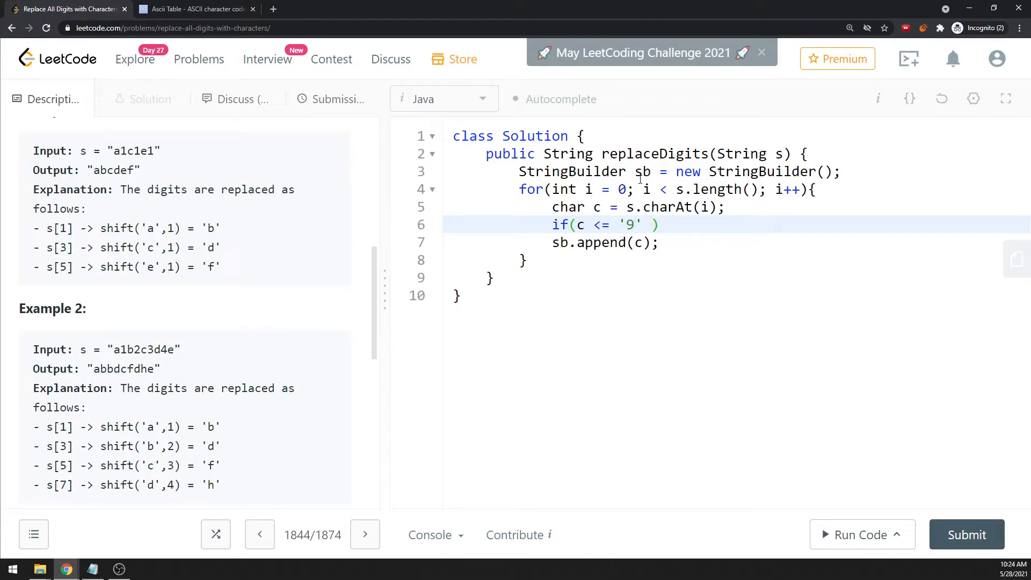
pyautogui.write("&& c >= '")
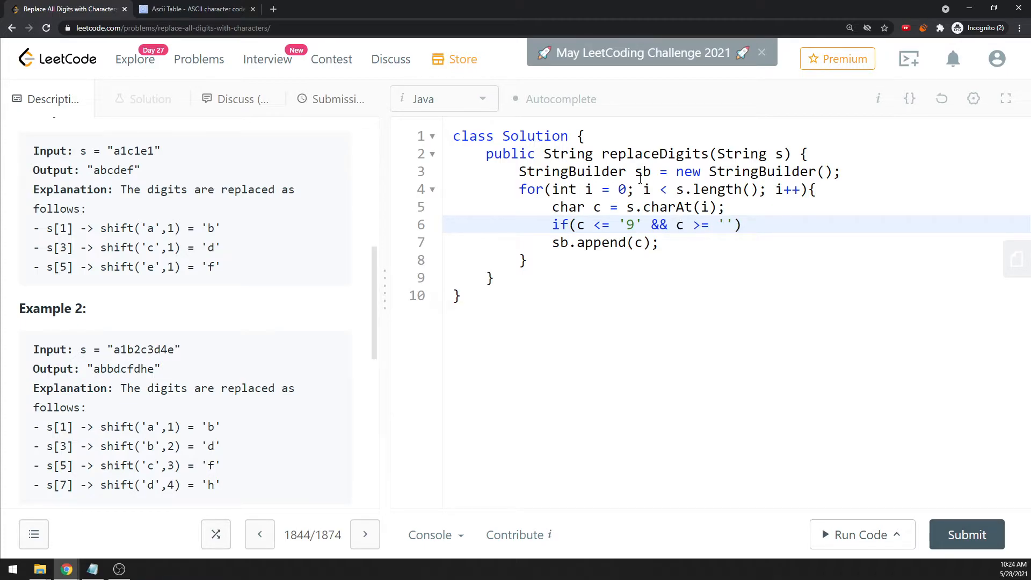
pyautogui.write('1')
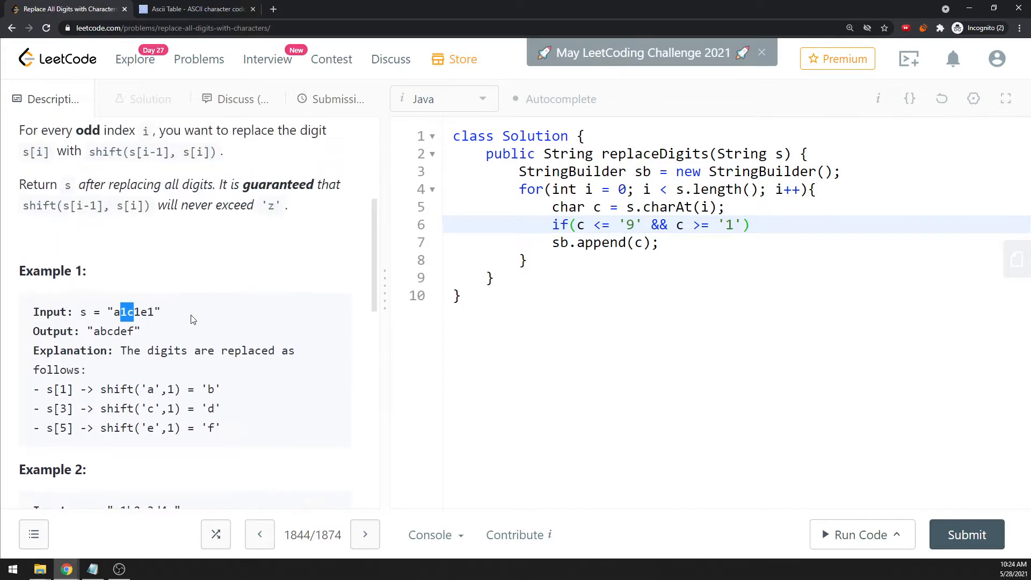
pyautogui.scroll(-3)
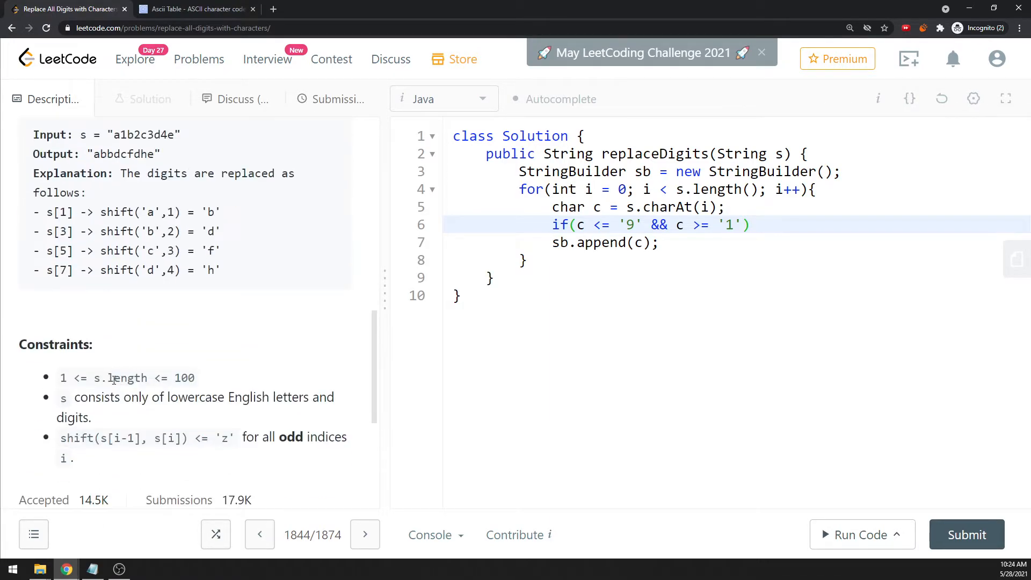
pyautogui.moveTo(204, 438)
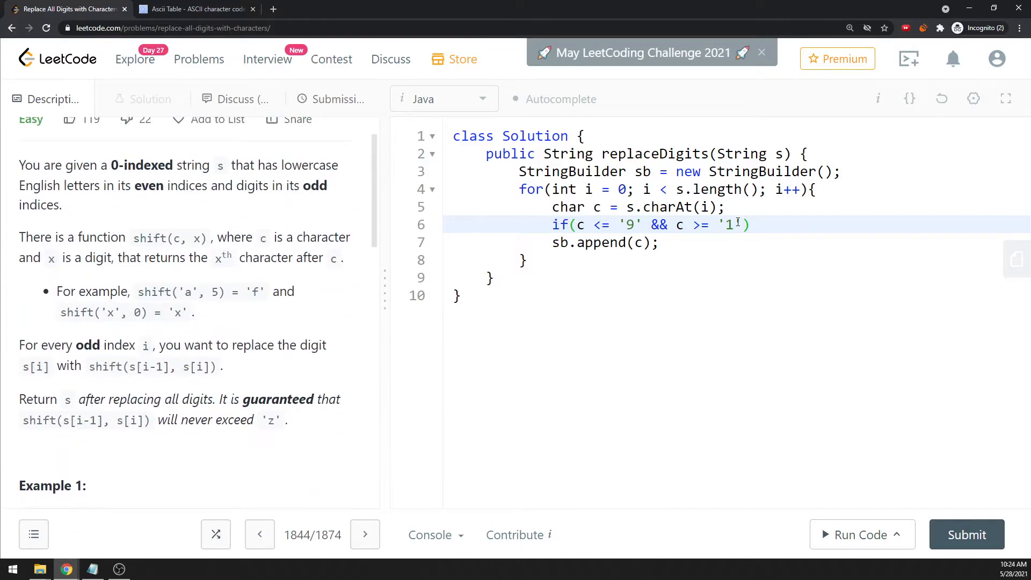
pyautogui.write('&&')
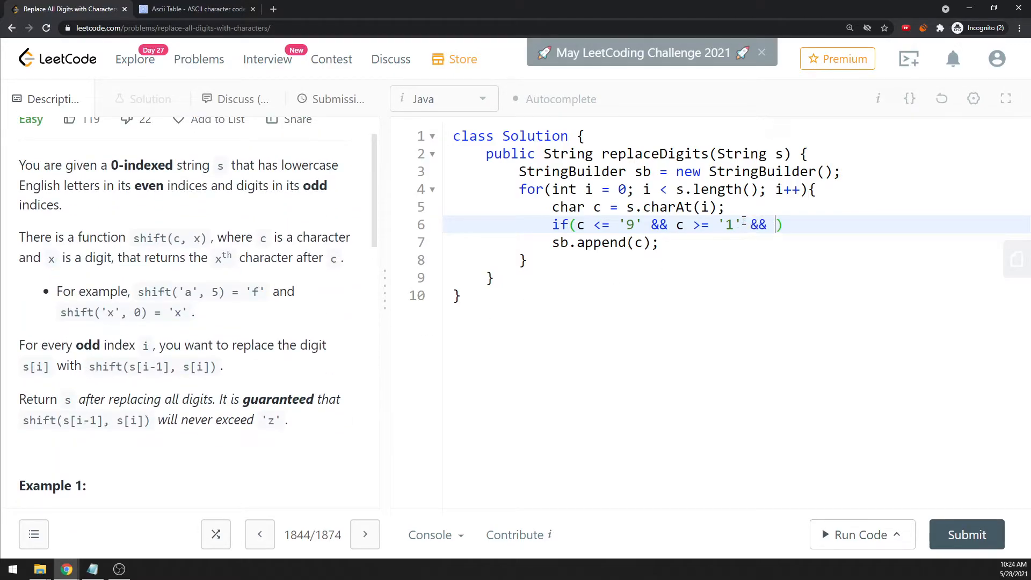
pyautogui.write('i - 1')
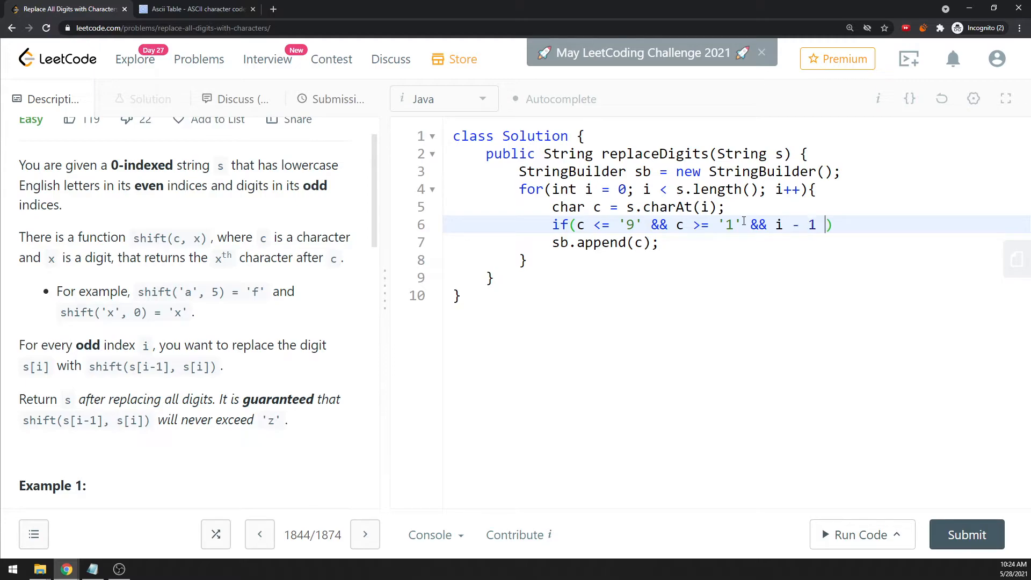
pyautogui.write('>= 0){')
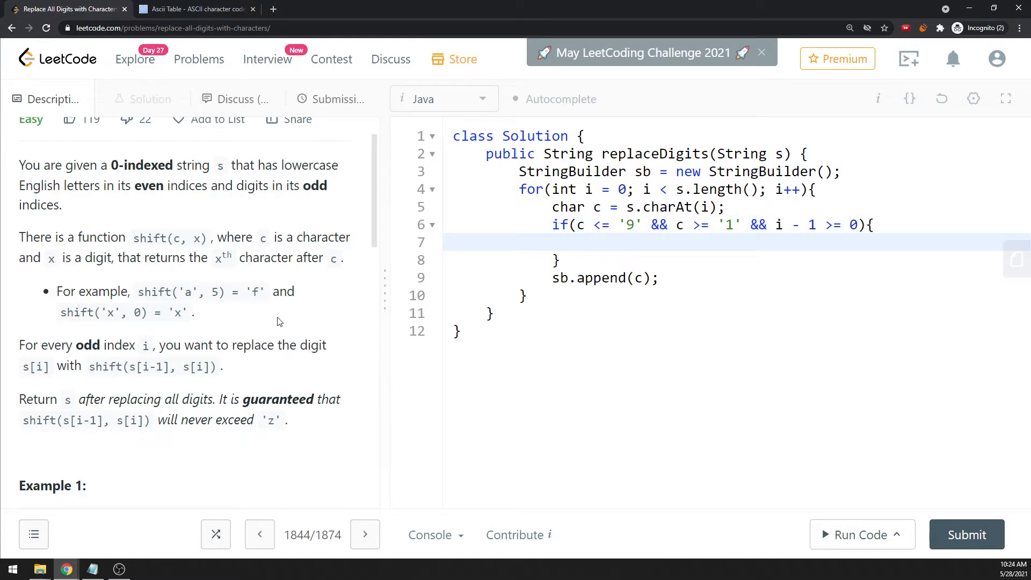
pyautogui.scroll(-3)
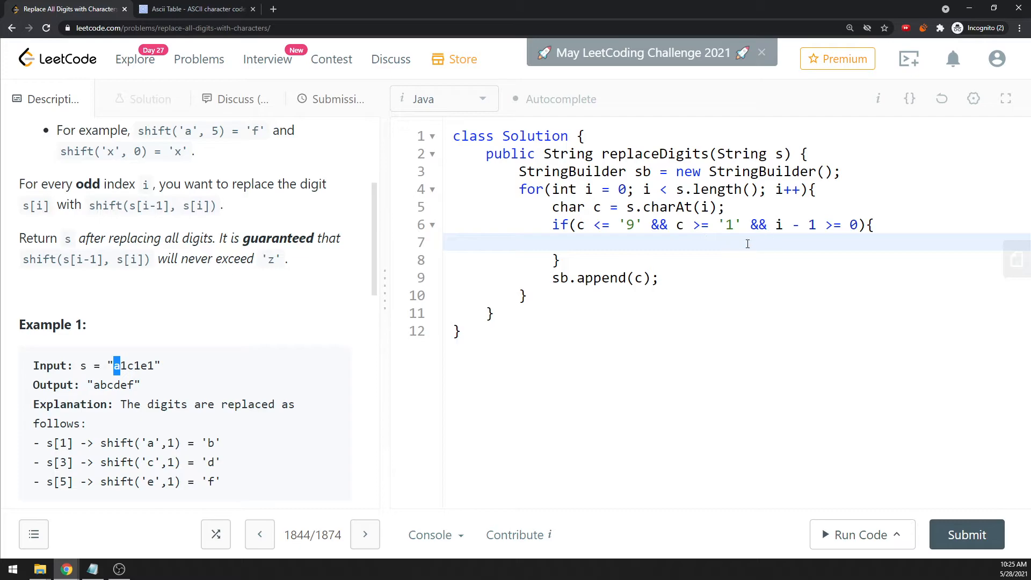
# Declare char newChar = s.charAt(i-1) + c - '0', checking the ASCII reference tab
pyautogui.write('char c')
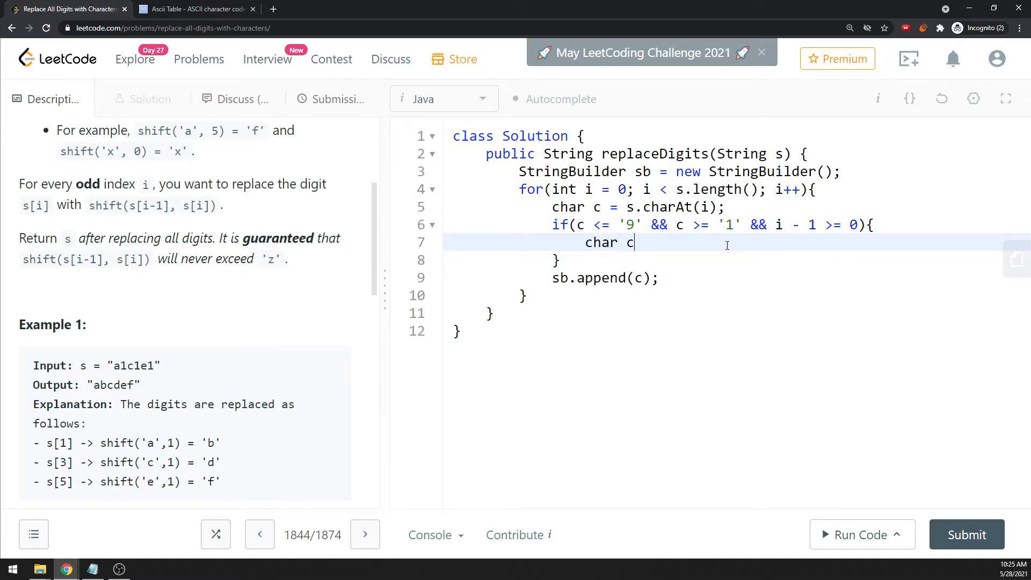
pyautogui.write('newChar =')
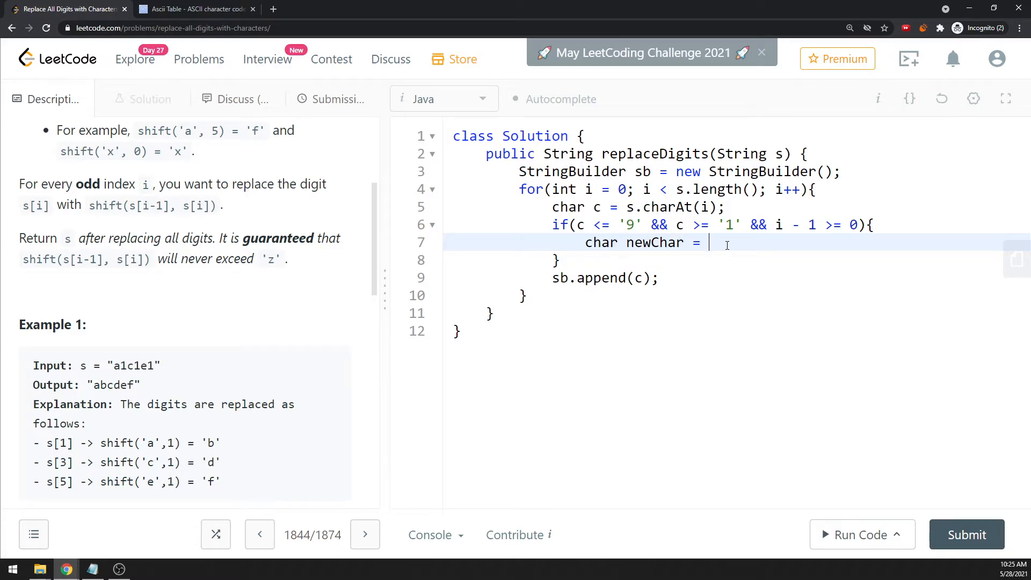
pyautogui.write('s.charAt(i=')
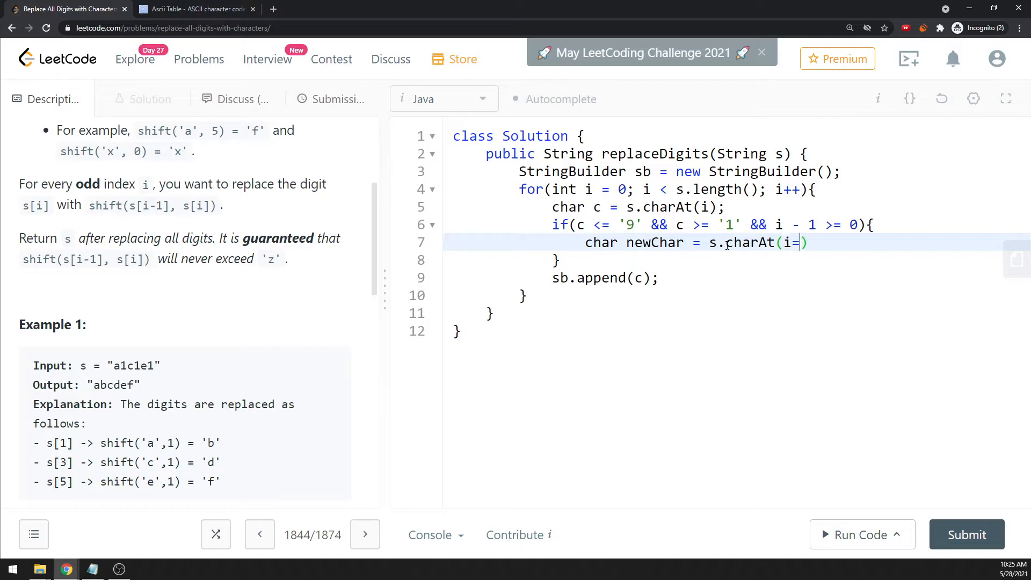
pyautogui.write('1')
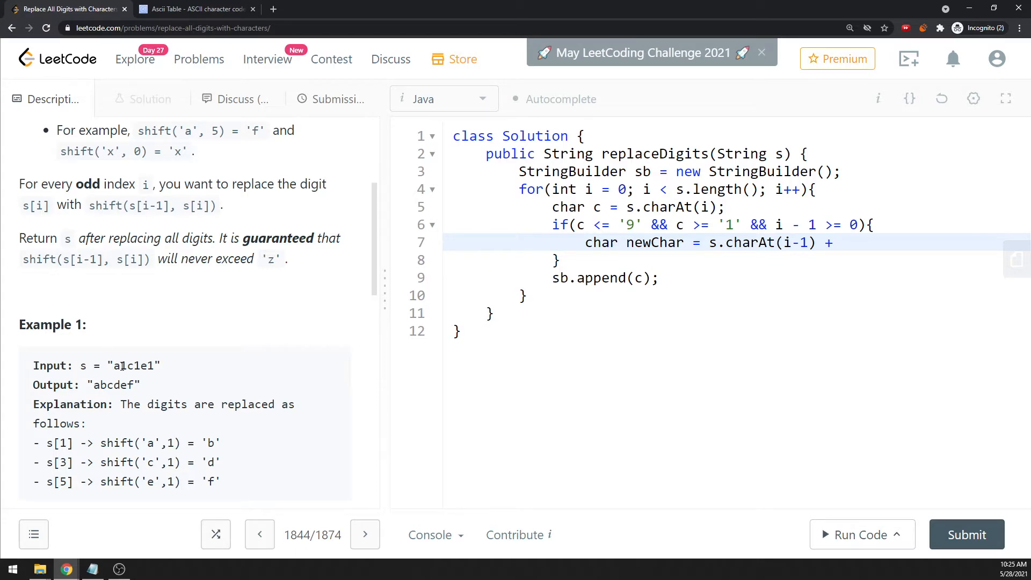
pyautogui.moveTo(174, 356)
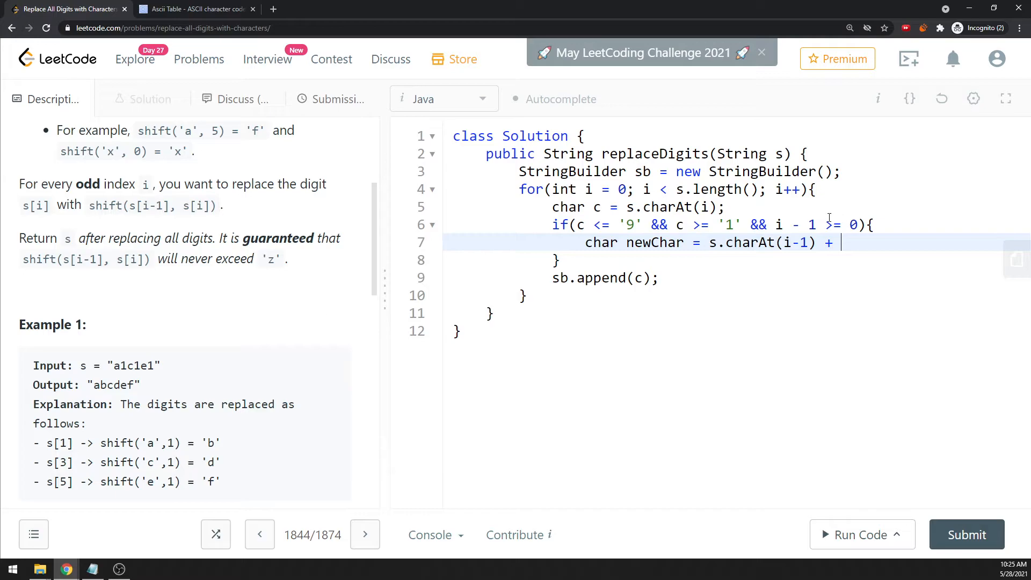
pyautogui.write('c')
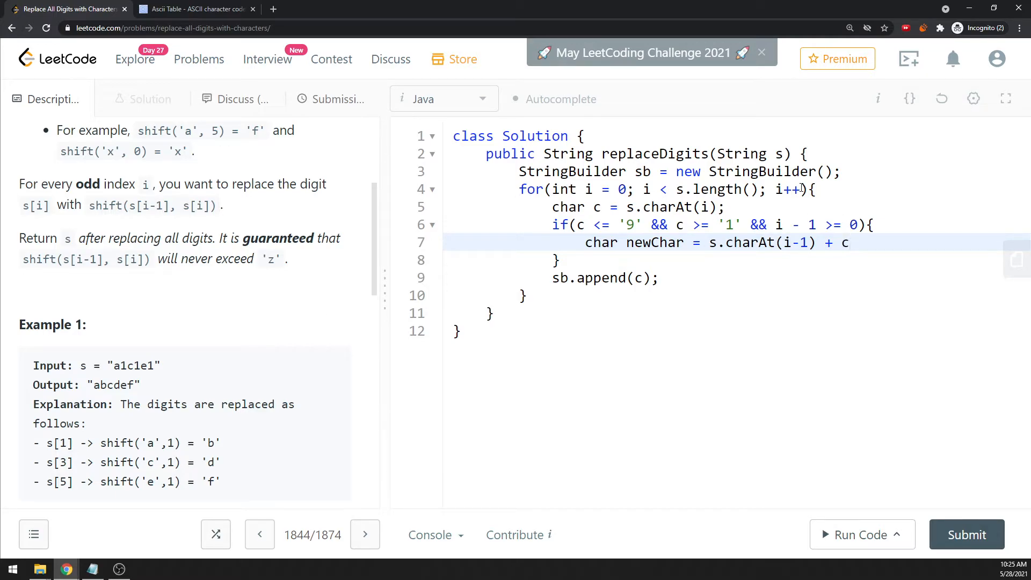
pyautogui.write("-'0'")
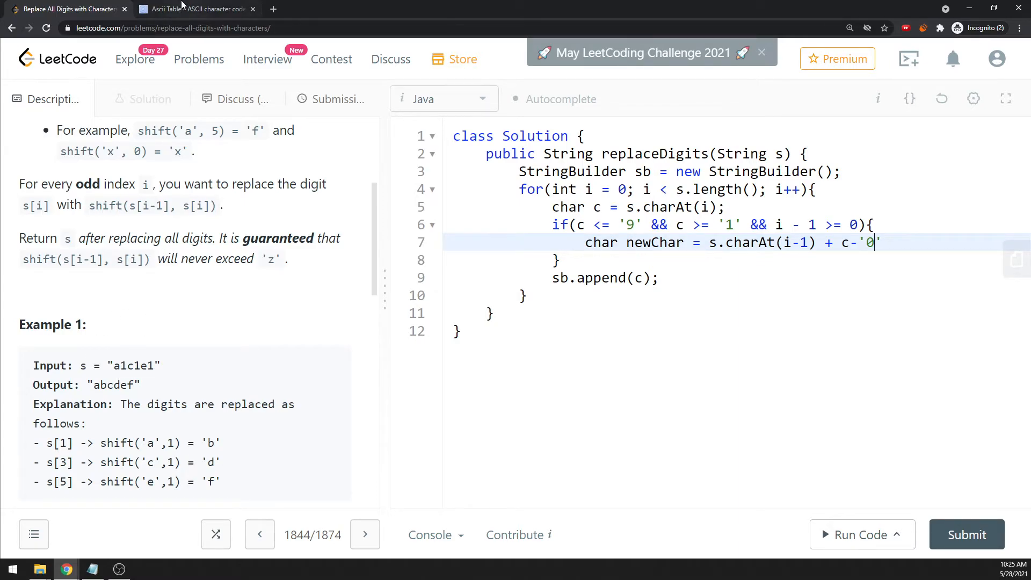
pyautogui.click(196, 9)
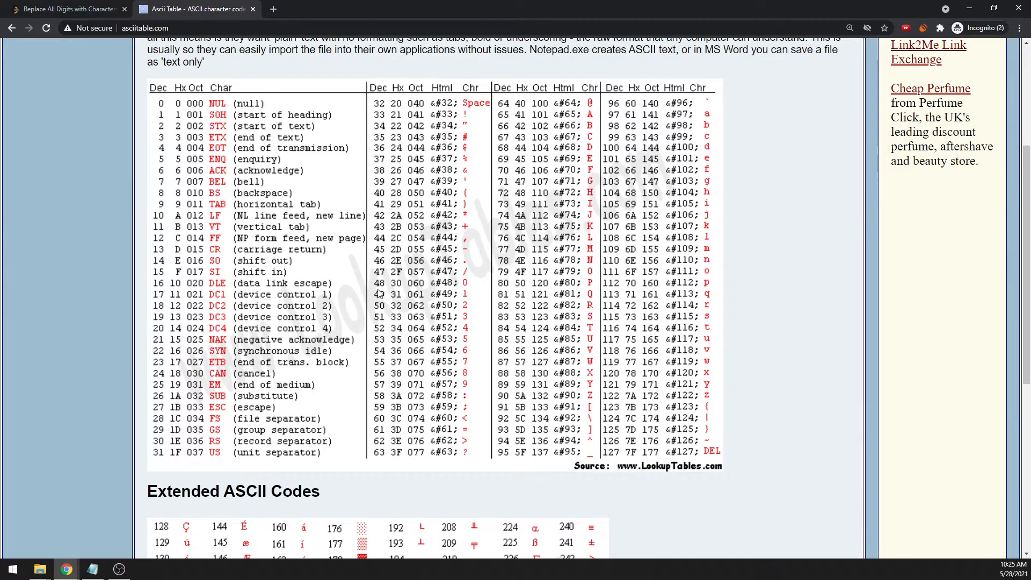
pyautogui.click(65, 8)
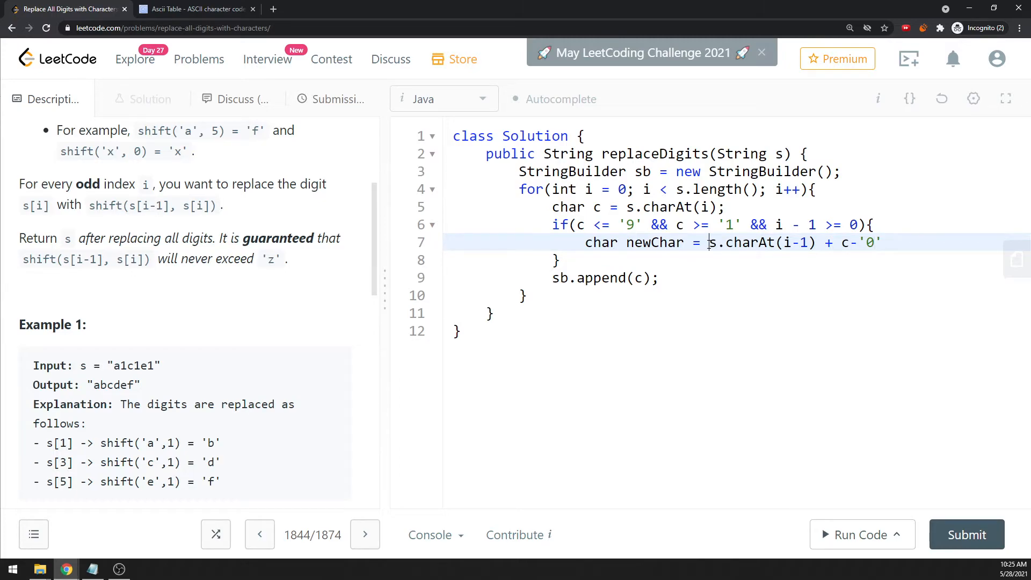
# Cast the expression to (char), append newChar to sb and continue
pyautogui.write('(char)(')
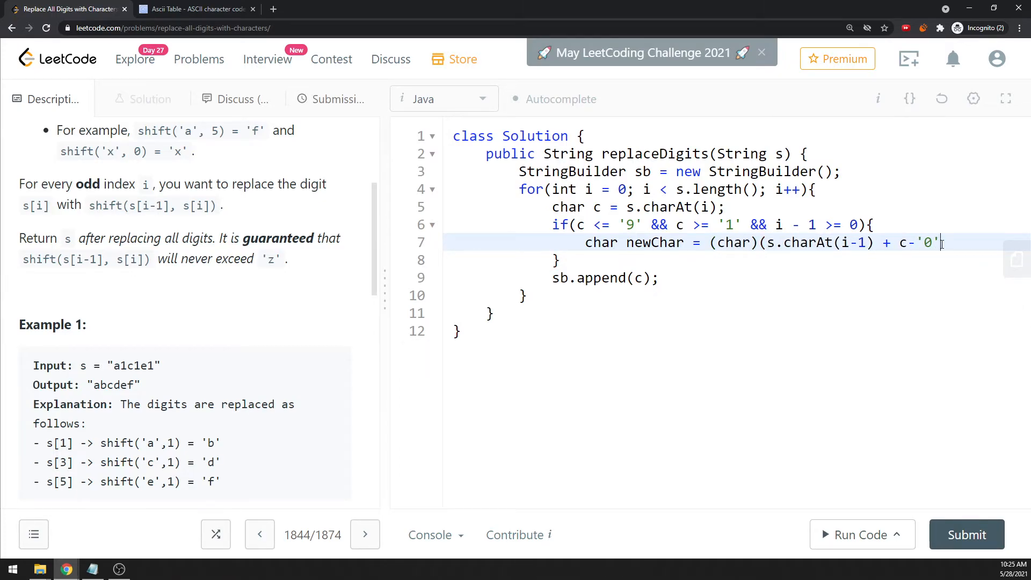
pyautogui.write(');')
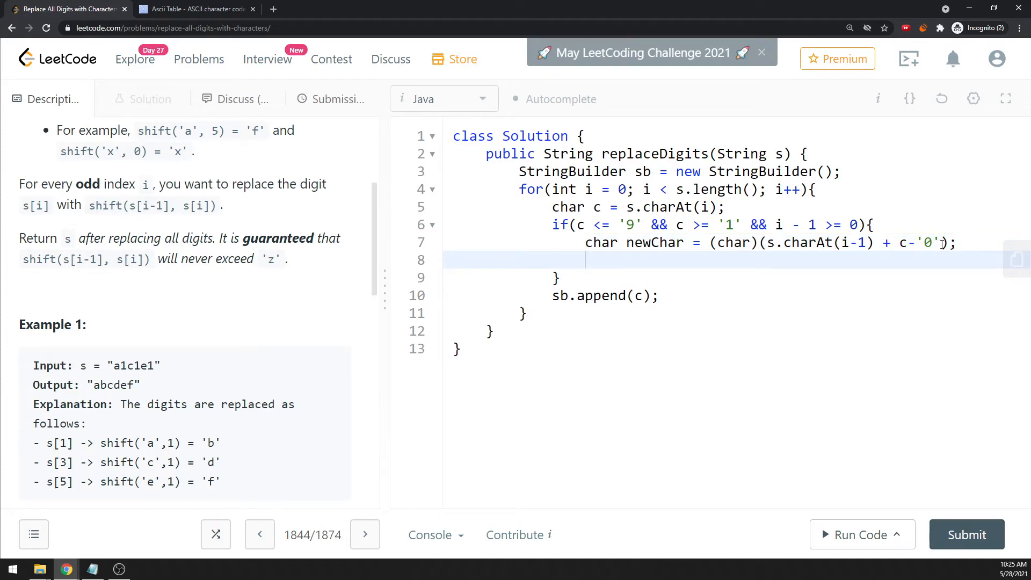
pyautogui.write('sb.a')
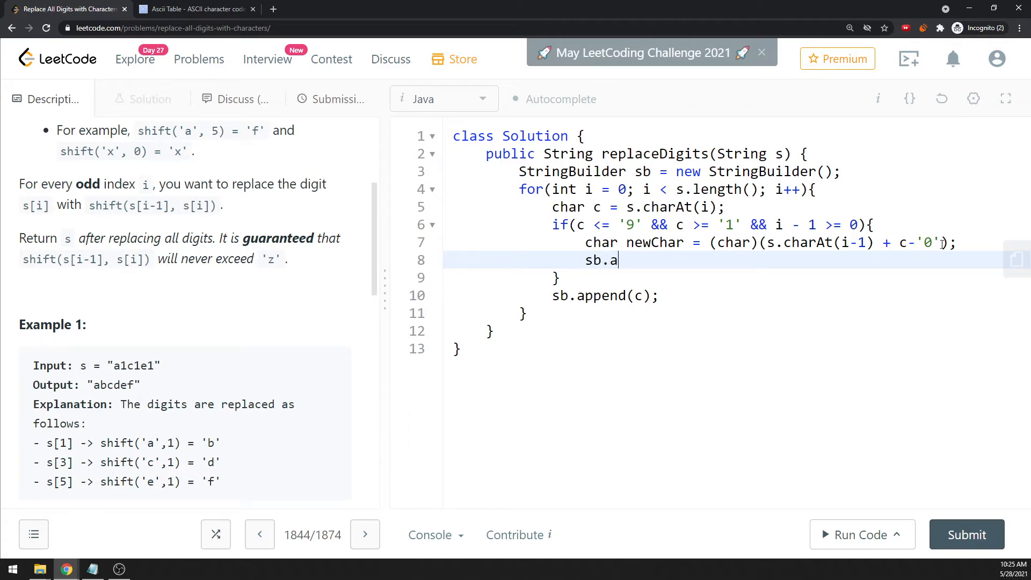
pyautogui.write('ppend(newChar);')
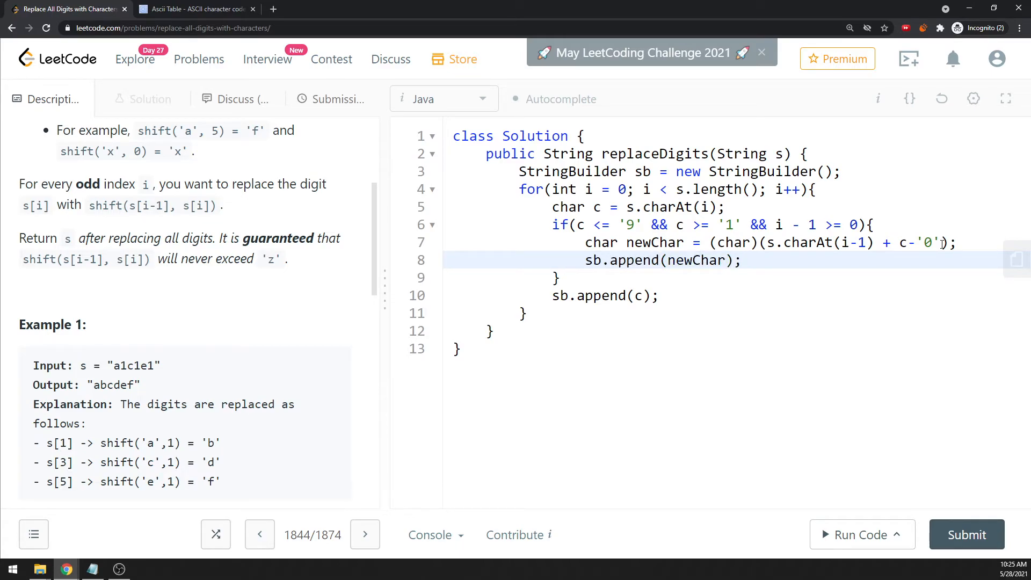
pyautogui.doubleClick(121, 365)
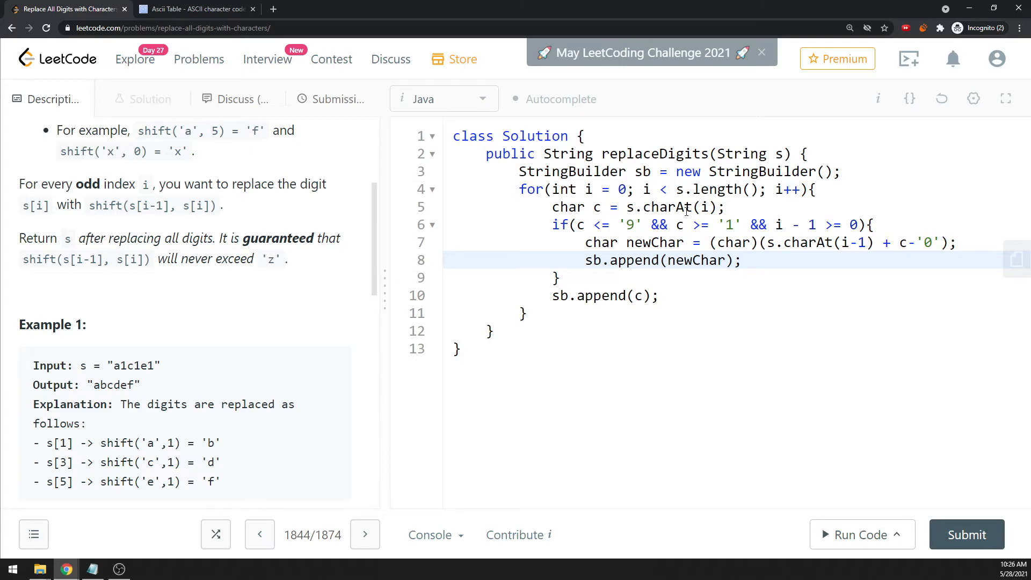
pyautogui.write('continue;')
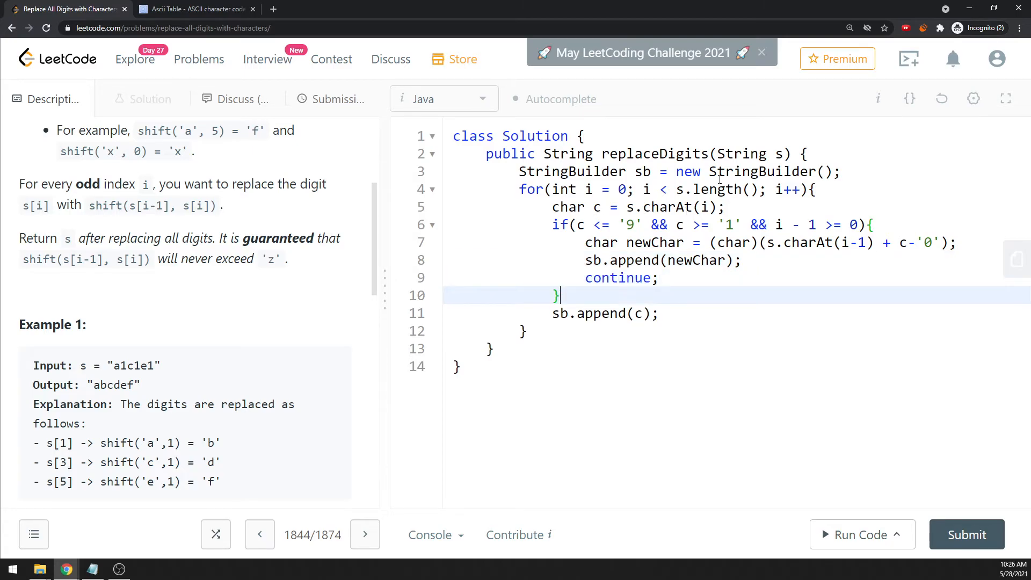
# Return sb.toString() after the loop
pyautogui.write('return')
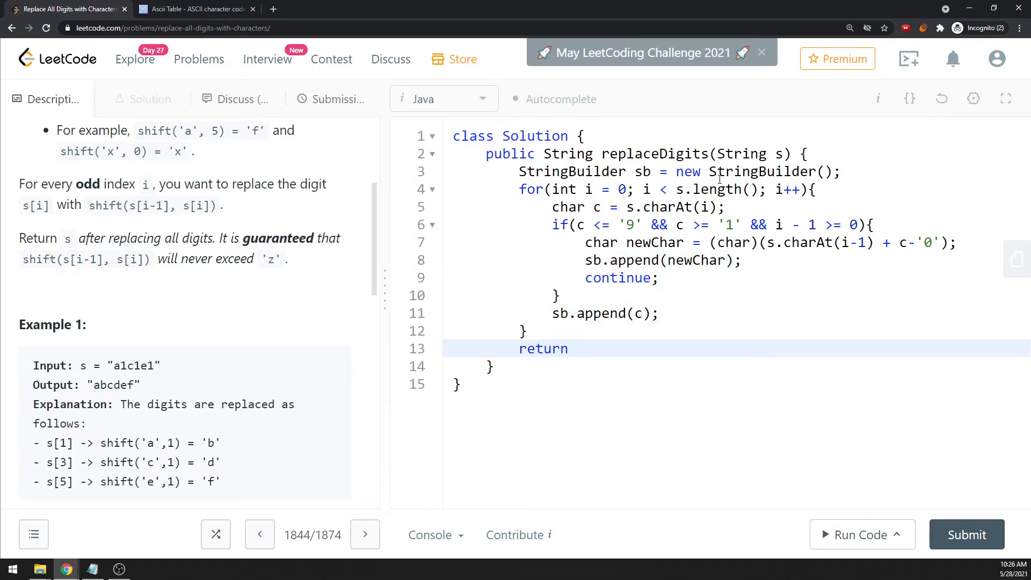
pyautogui.write('sb.toSt')
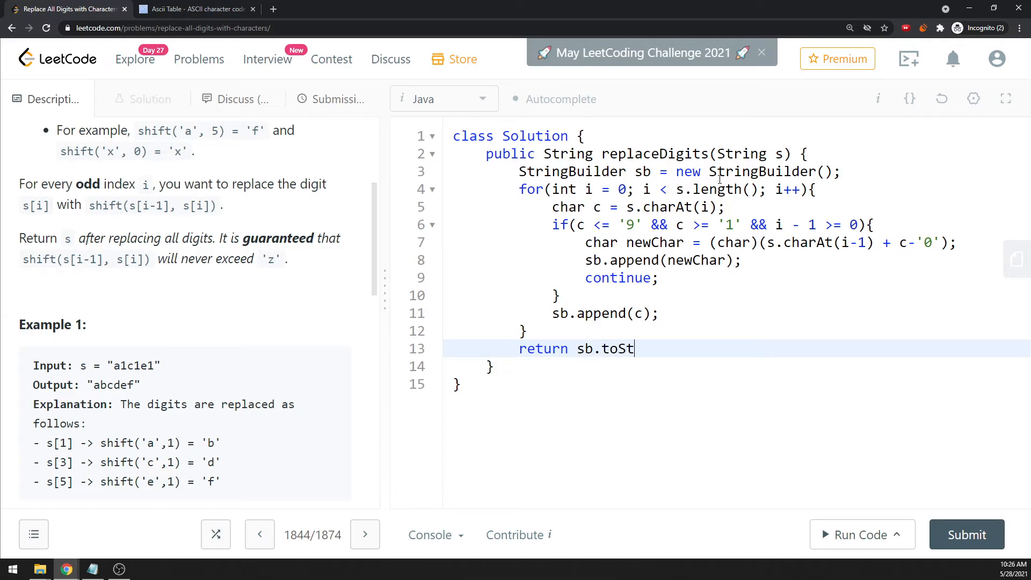
pyautogui.write('ring();')
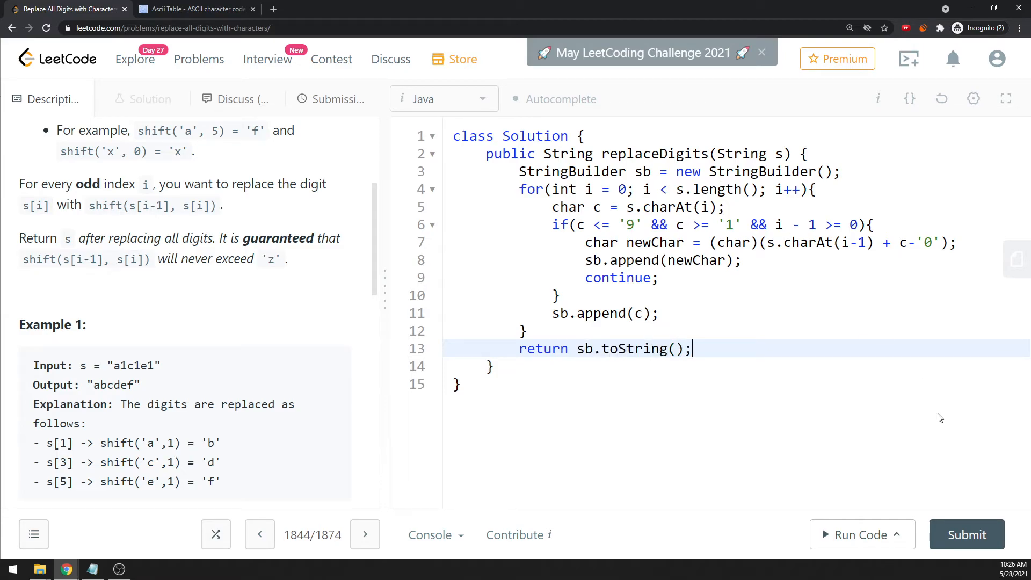
# Run the example test (Accepted), then submit, getting Wrong Answer on "v0g6s4d"
pyautogui.click(856, 534)
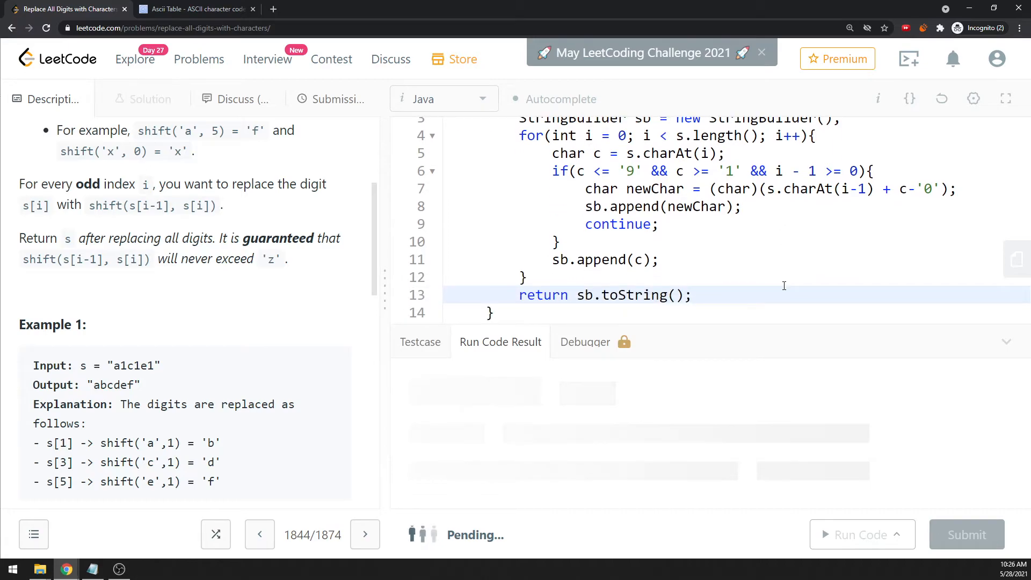
pyautogui.click(857, 535)
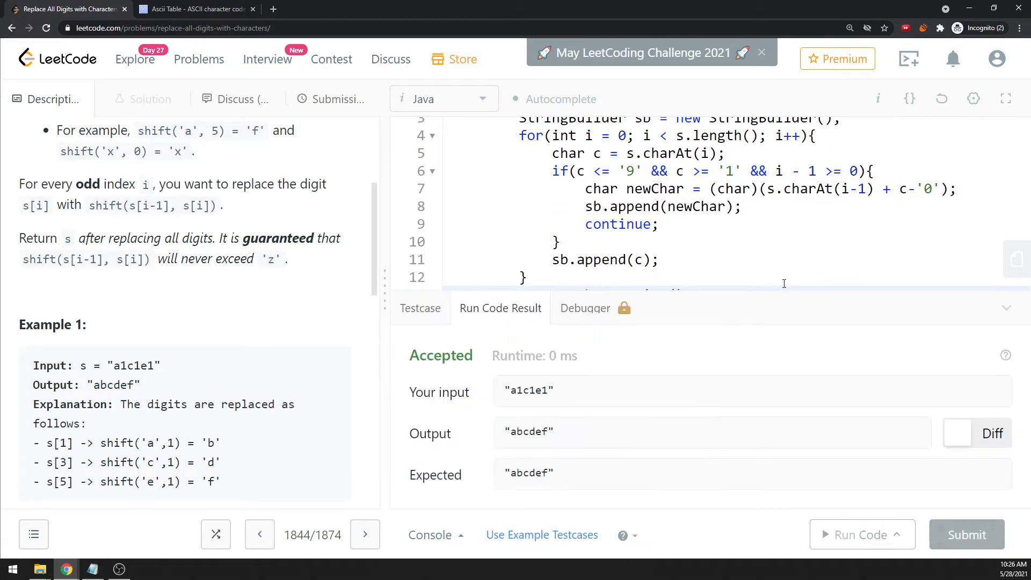
pyautogui.click(333, 99)
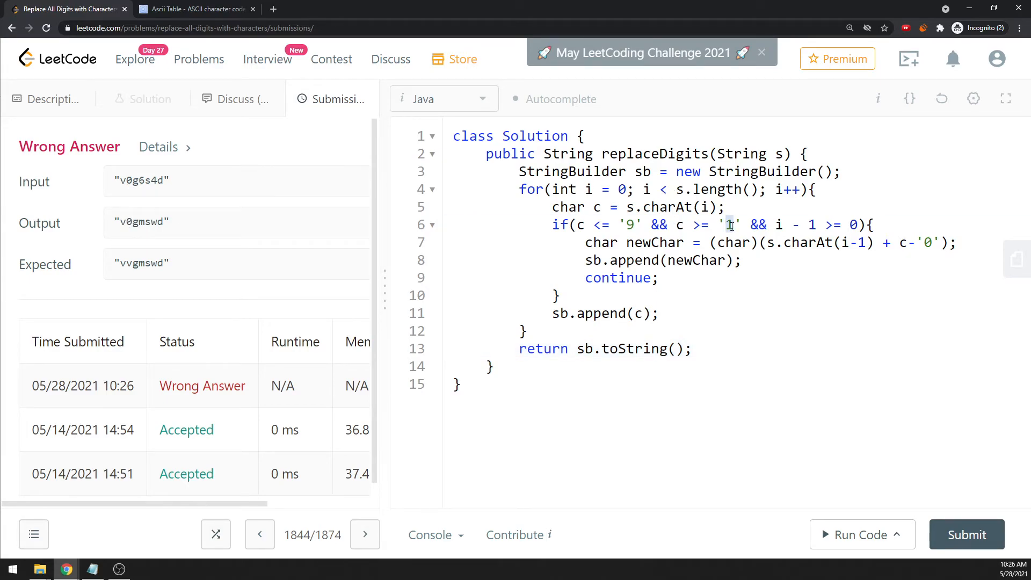
# Change the lower bound to '0', resubmit, and return to the Description tab
pyautogui.write('0')
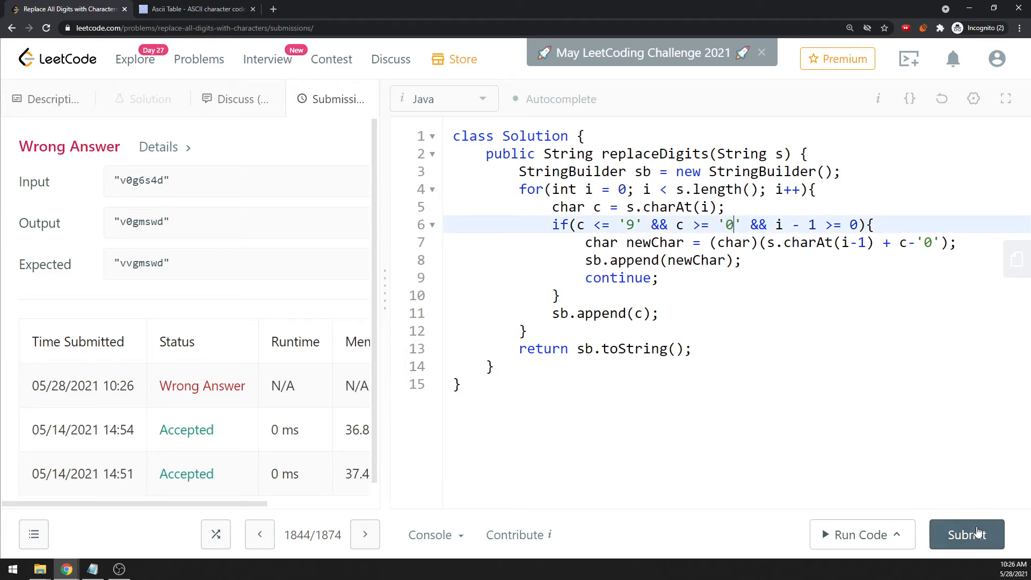
pyautogui.click(965, 534)
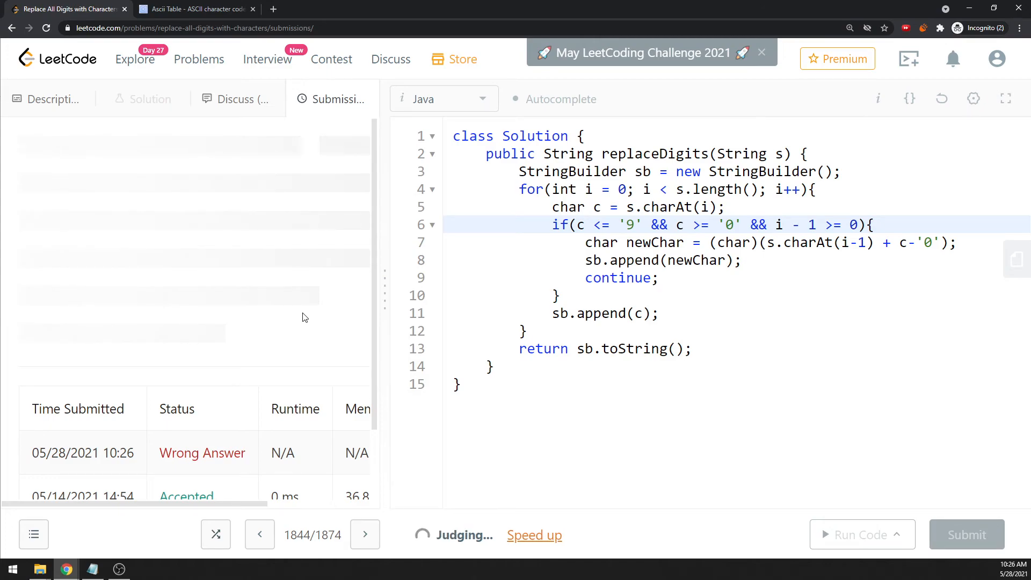
pyautogui.click(44, 99)
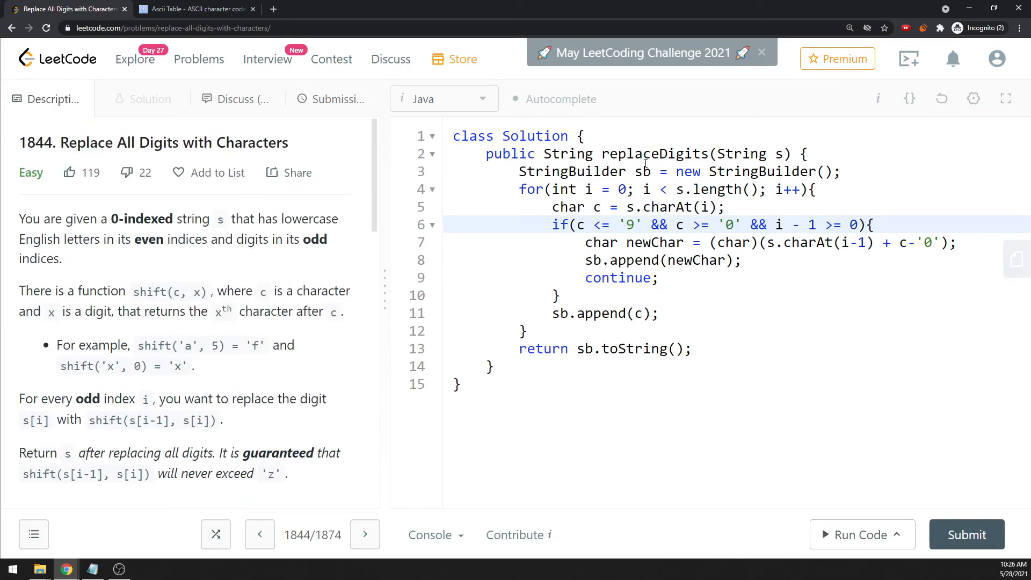
# Annotate the StringBuilder line and the for loop with O(N) complexity notes
pyautogui.click(851, 171)
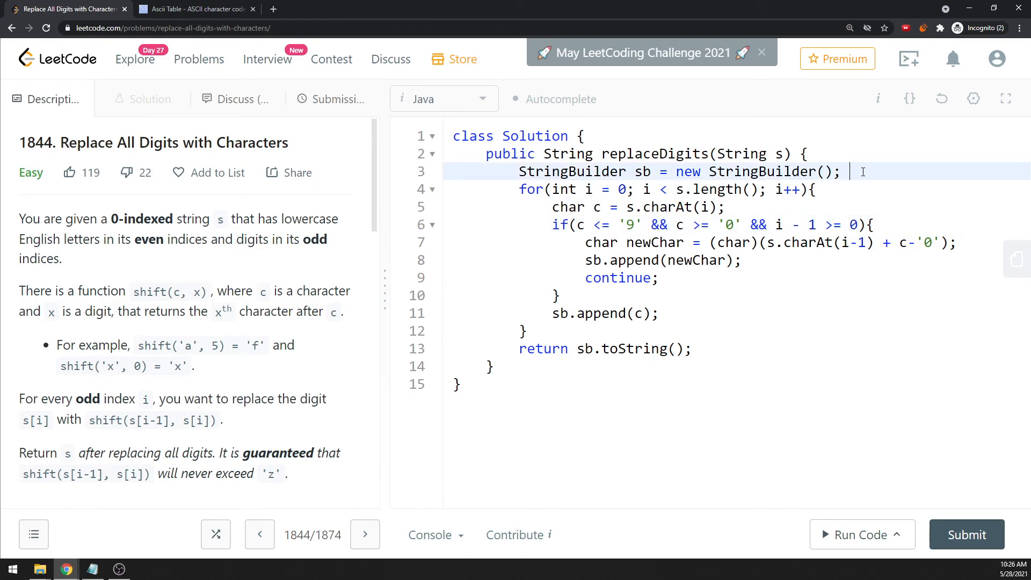
pyautogui.write('O(N)')
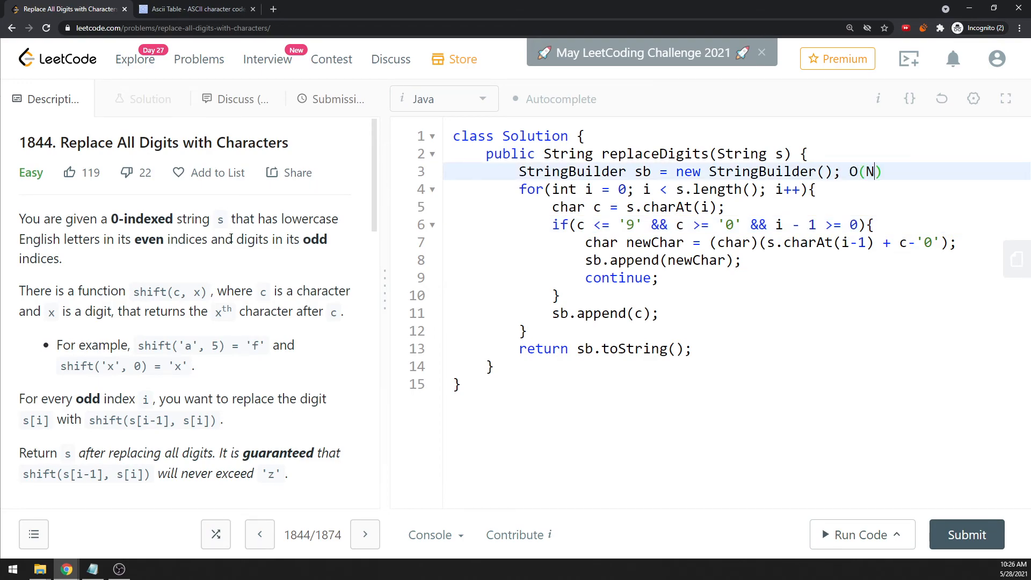
pyautogui.scroll(-3)
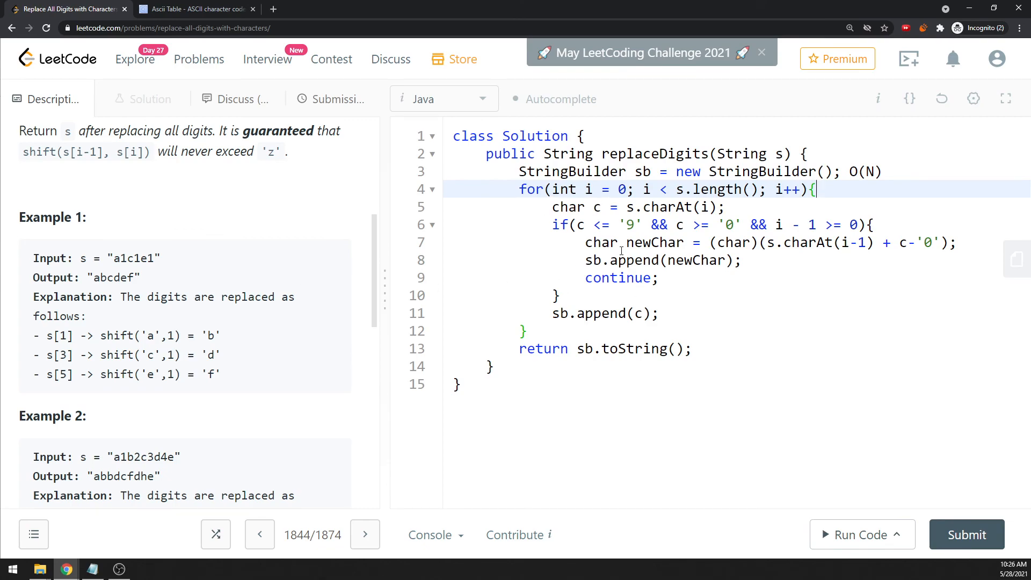
pyautogui.write('O(N)')
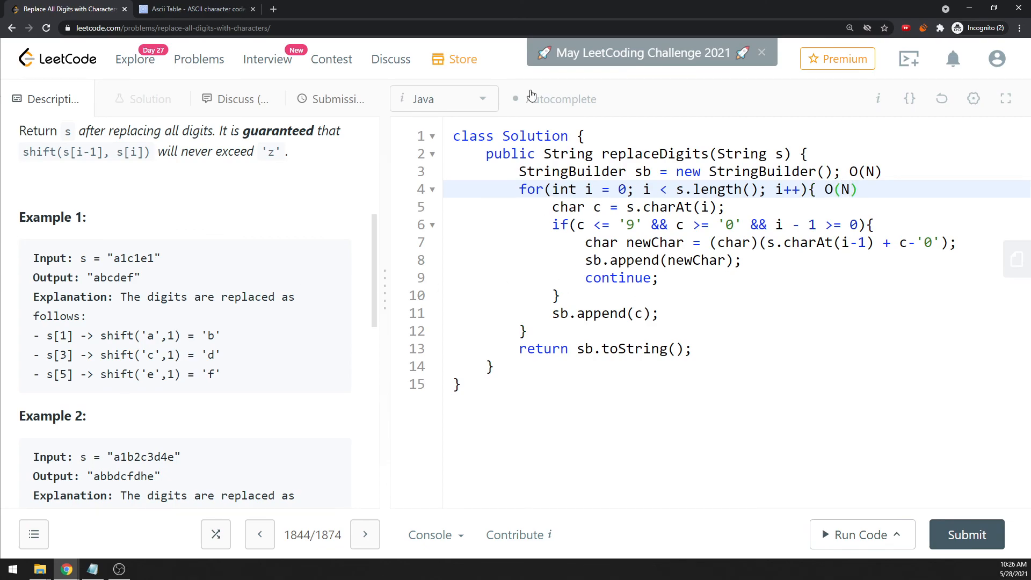